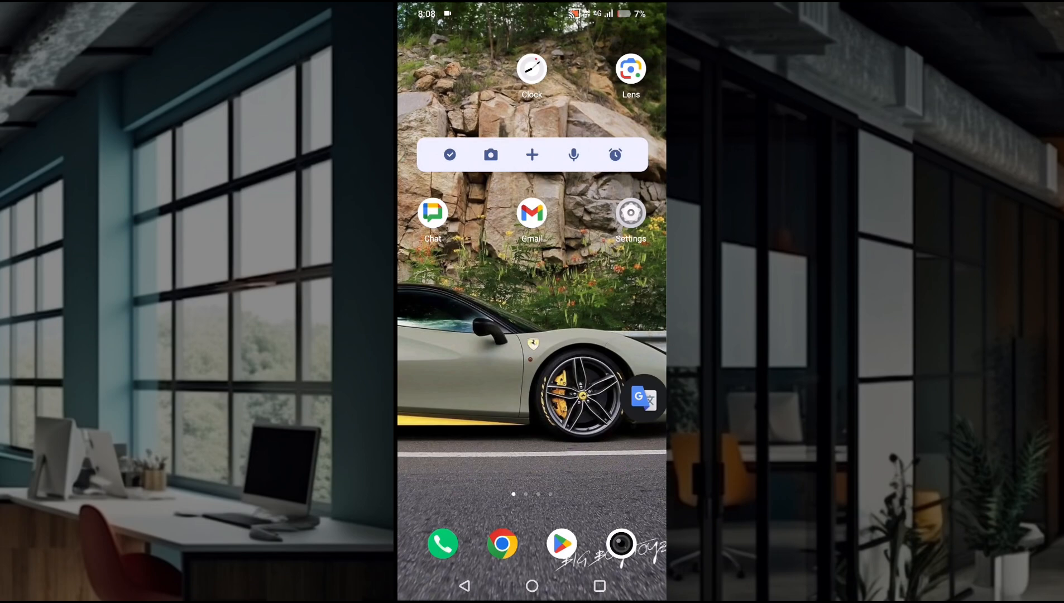
# Leave recent apps, scroll the app drawer to Translate and launch Google Translate
pyautogui.click(598, 585)
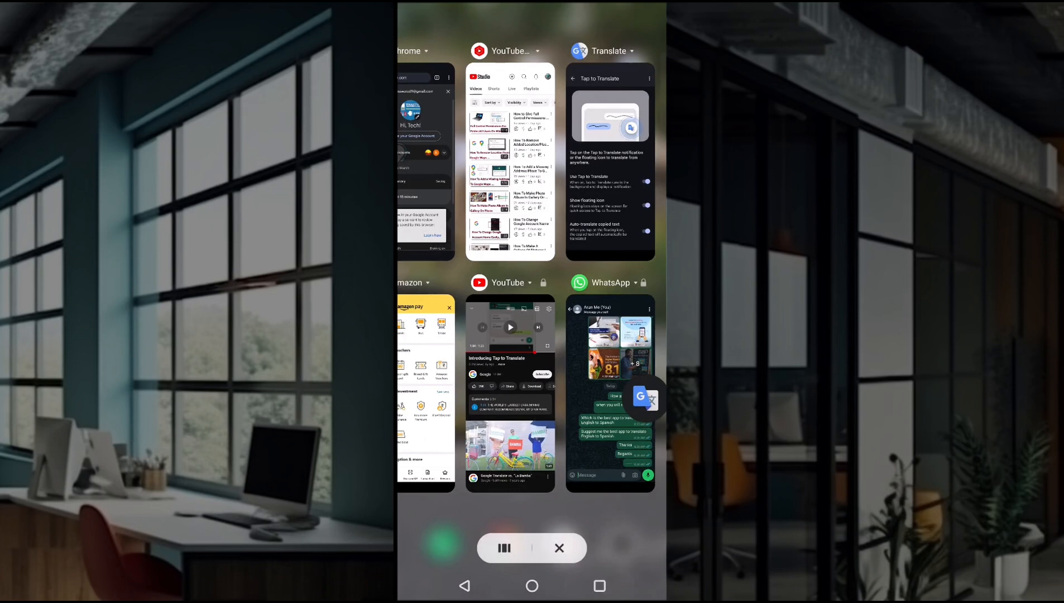
pyautogui.click(609, 346)
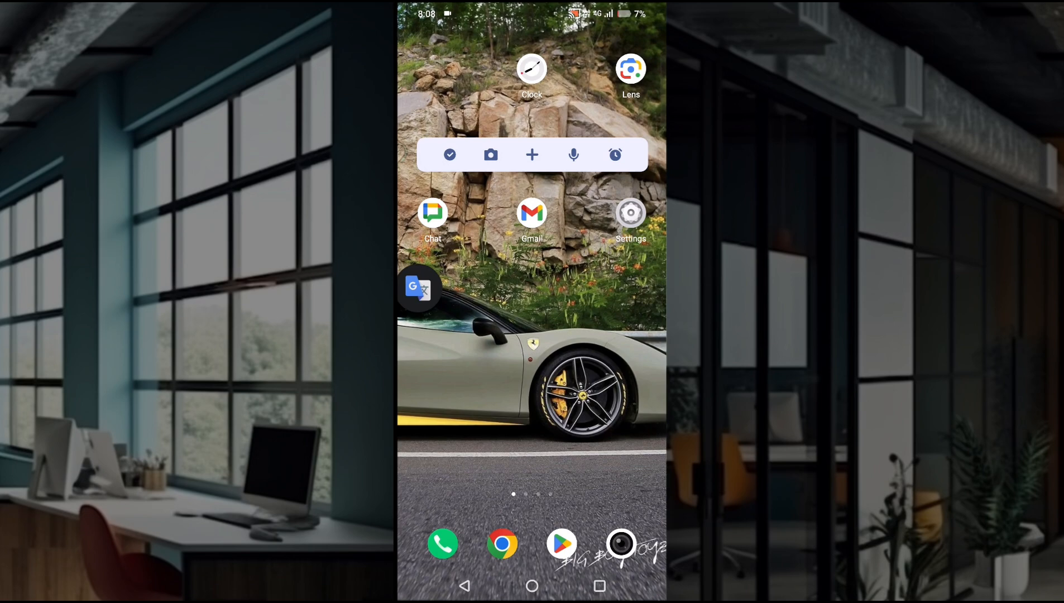
pyautogui.scroll(3)
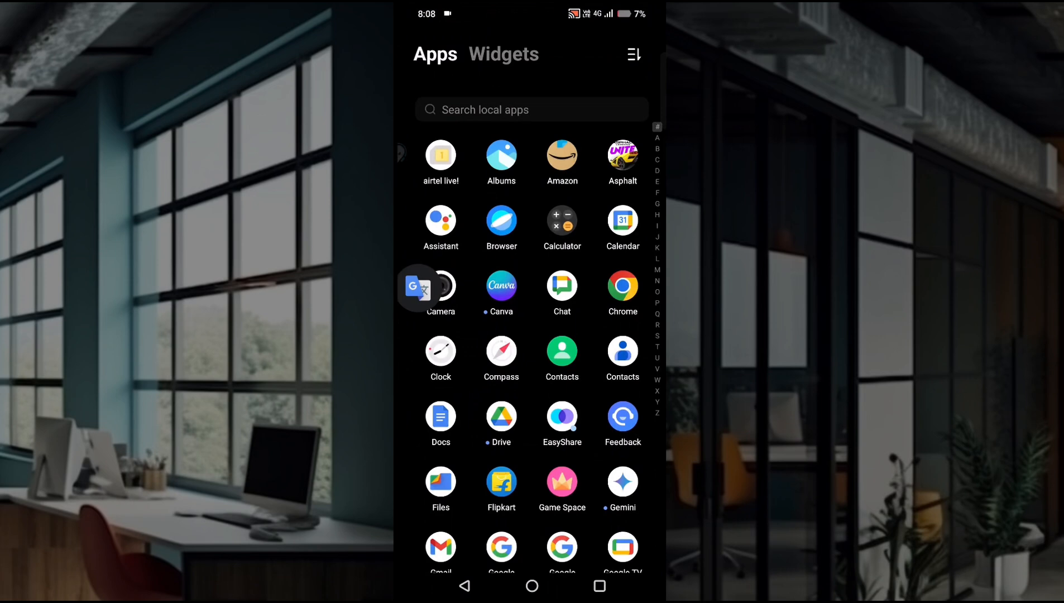
pyautogui.scroll(-3)
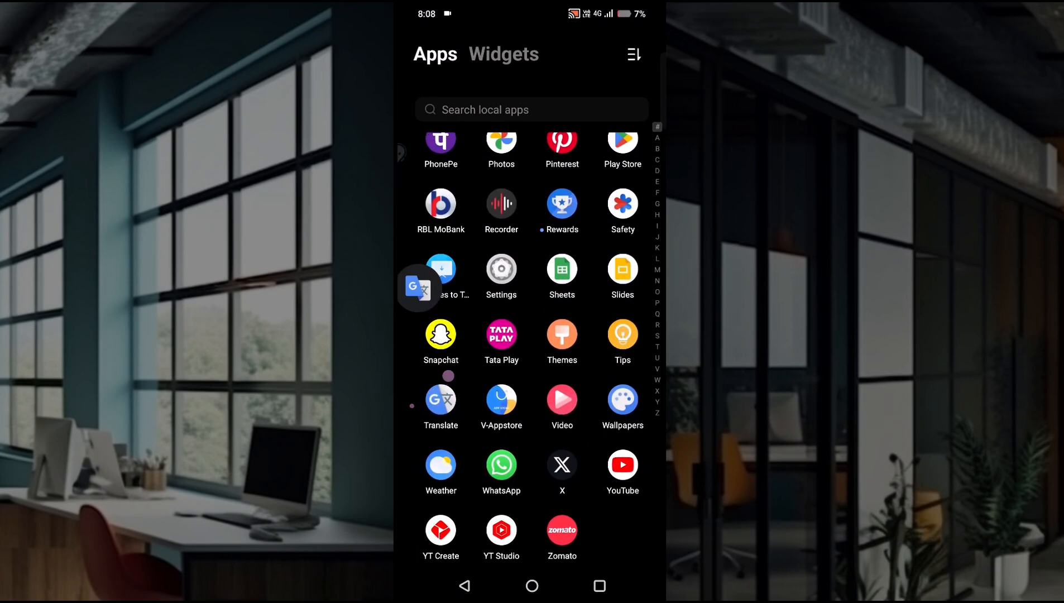
pyautogui.click(441, 399)
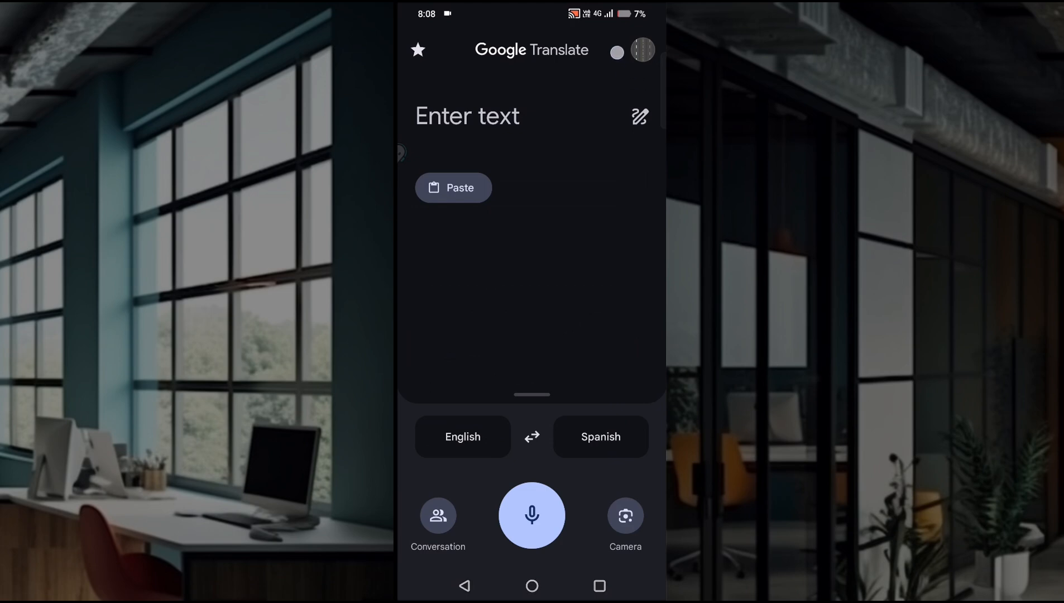
# Open Settings > Tap to Translate, toggle Use Tap to Translate off and on, then go Home
pyautogui.click(641, 50)
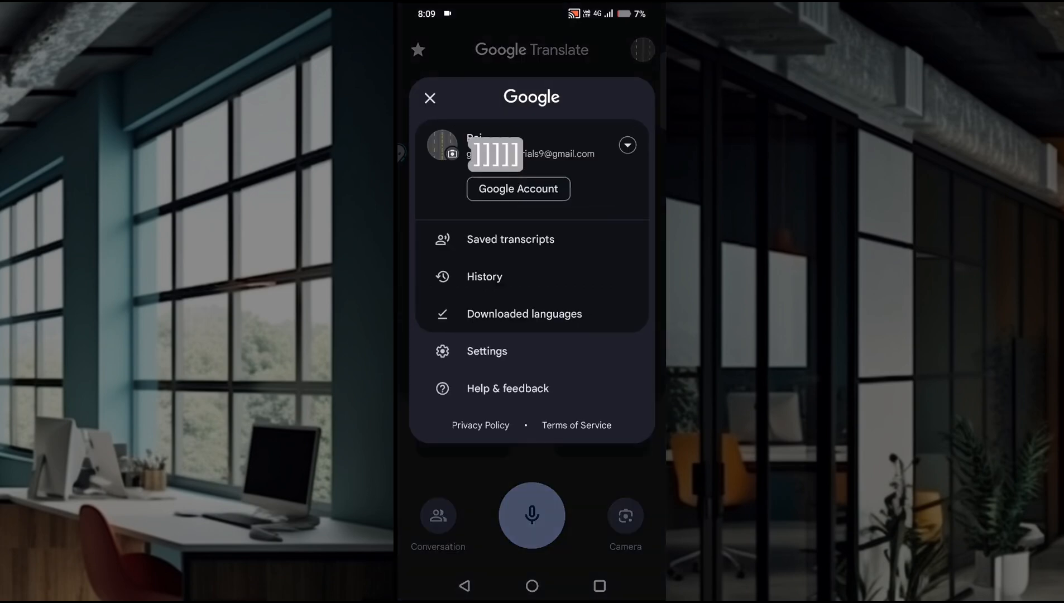
pyautogui.click(487, 351)
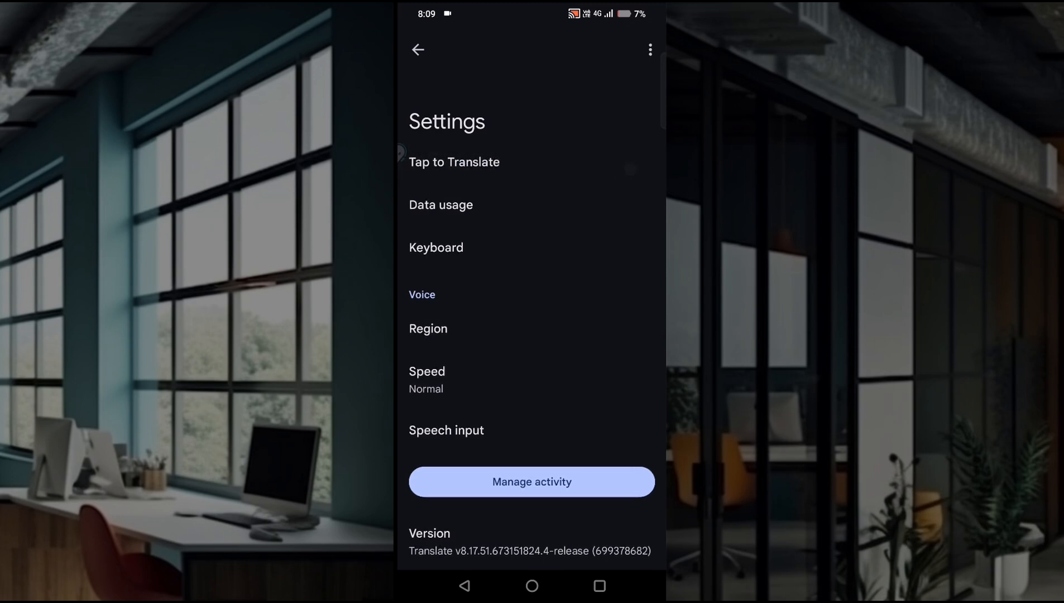
pyautogui.click(454, 161)
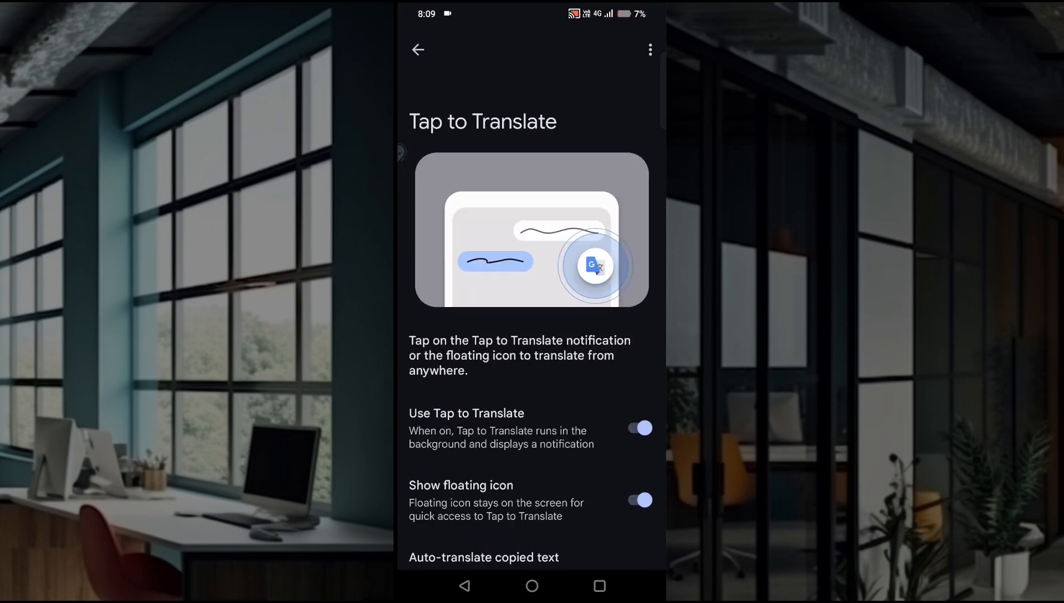
pyautogui.click(638, 428)
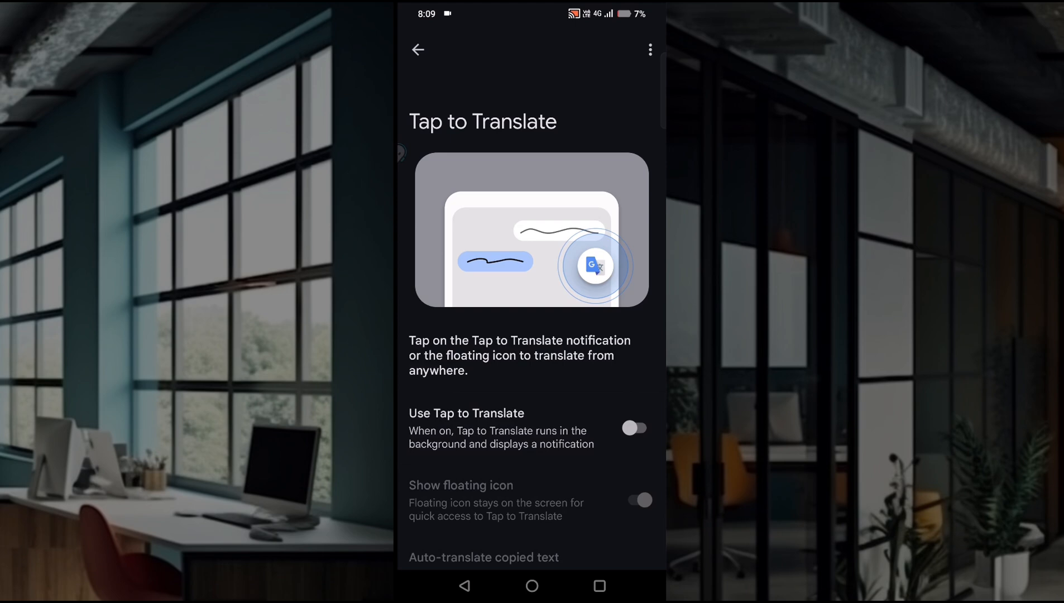
pyautogui.click(632, 427)
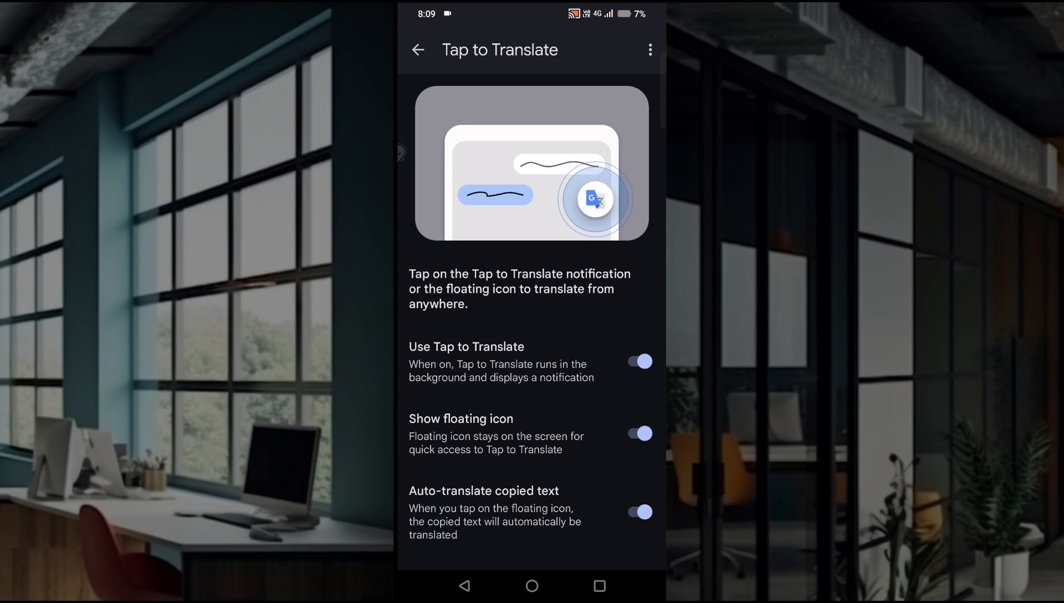
pyautogui.click(532, 433)
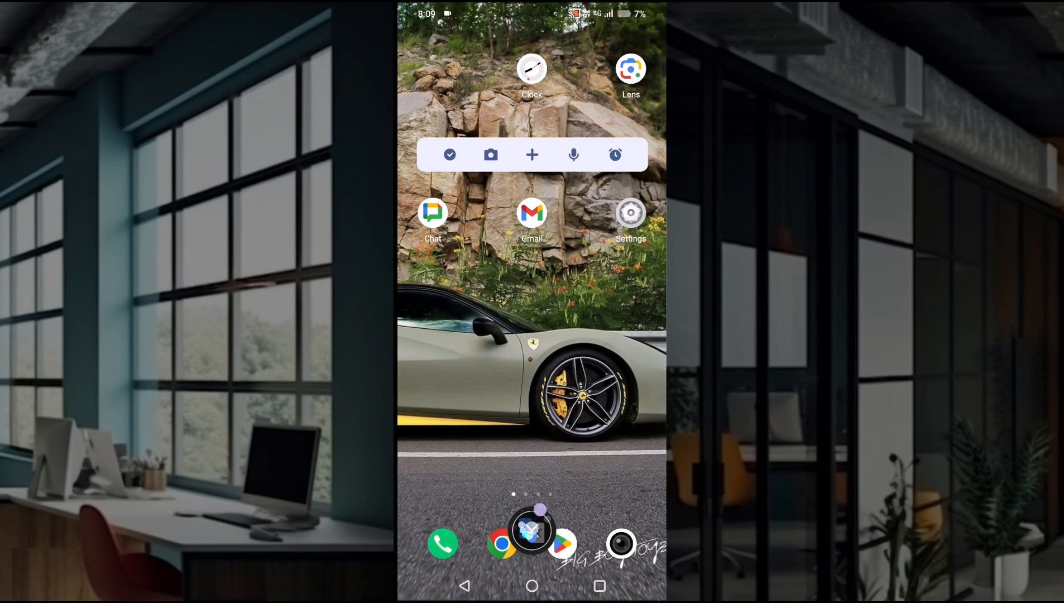
# Hide the floating Translate icon and pull down the notification shade
pyautogui.click(532, 533)
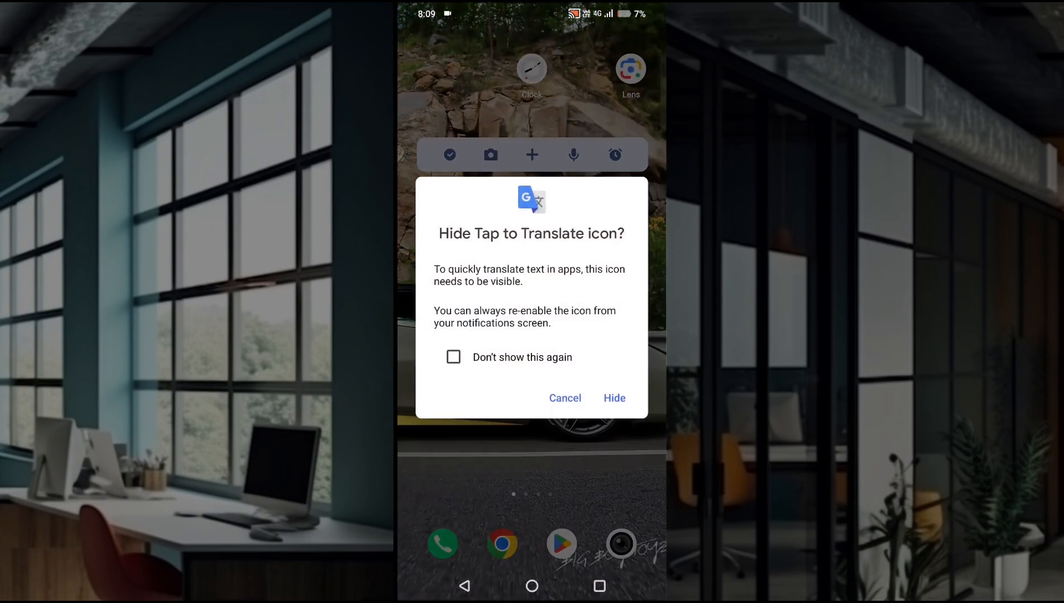
pyautogui.click(613, 397)
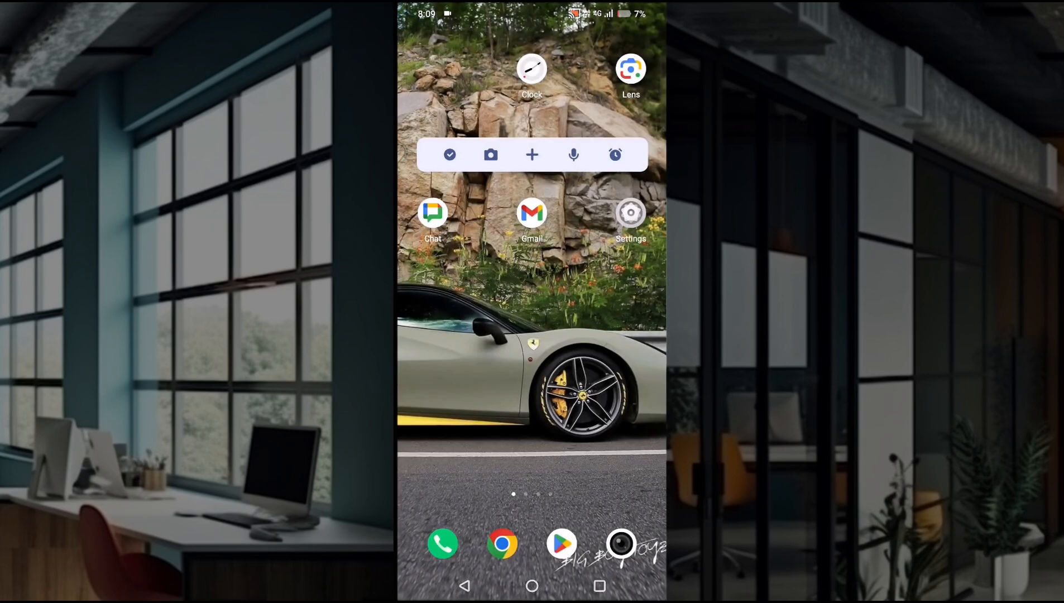
pyautogui.scroll(-3)
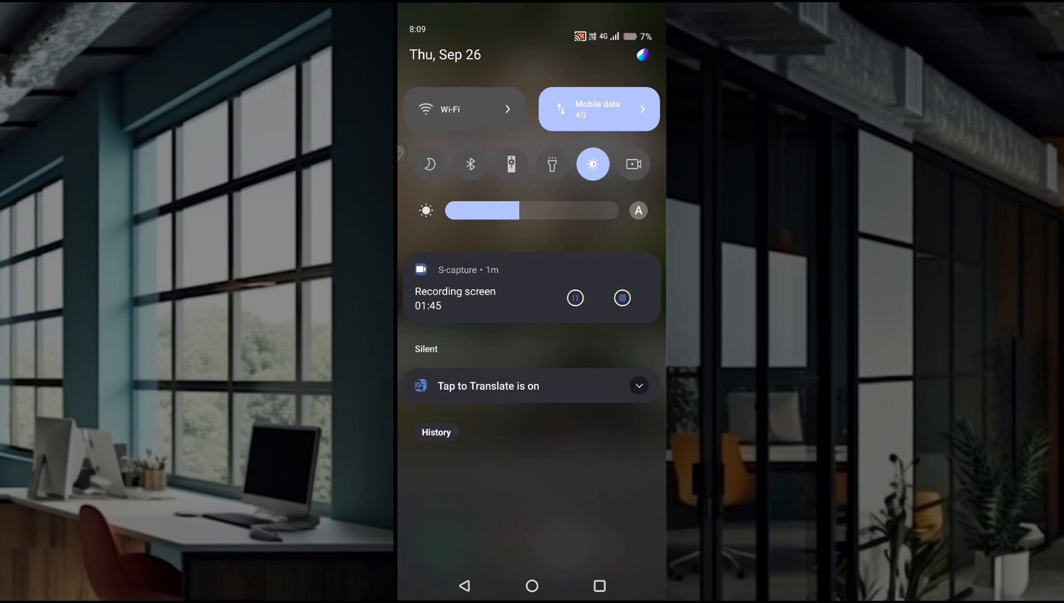
# Restore the floating icon via the notification and tap the WhatsApp Message field
pyautogui.click(636, 385)
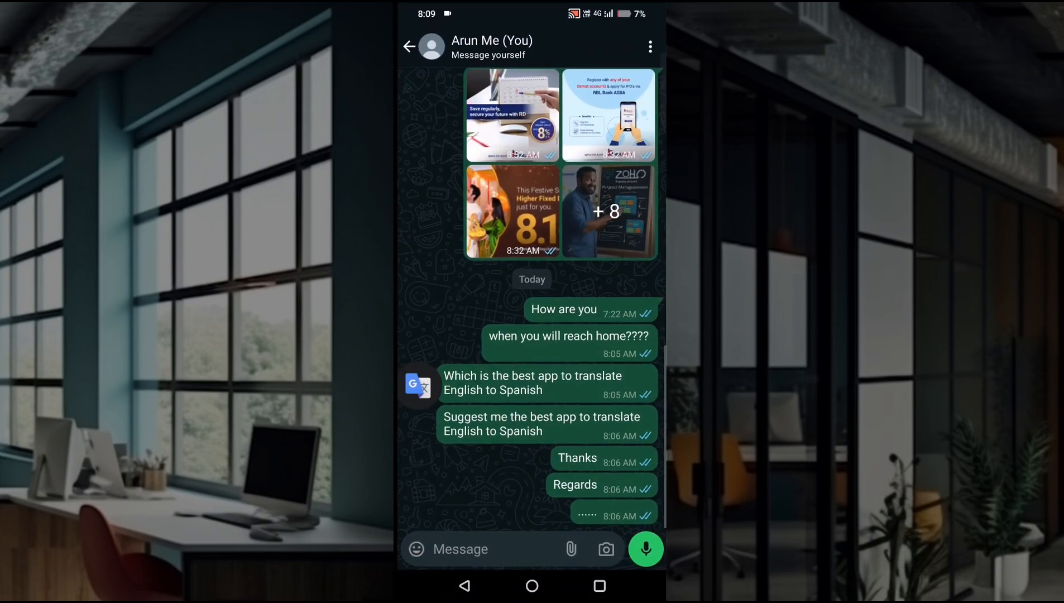
pyautogui.click(462, 549)
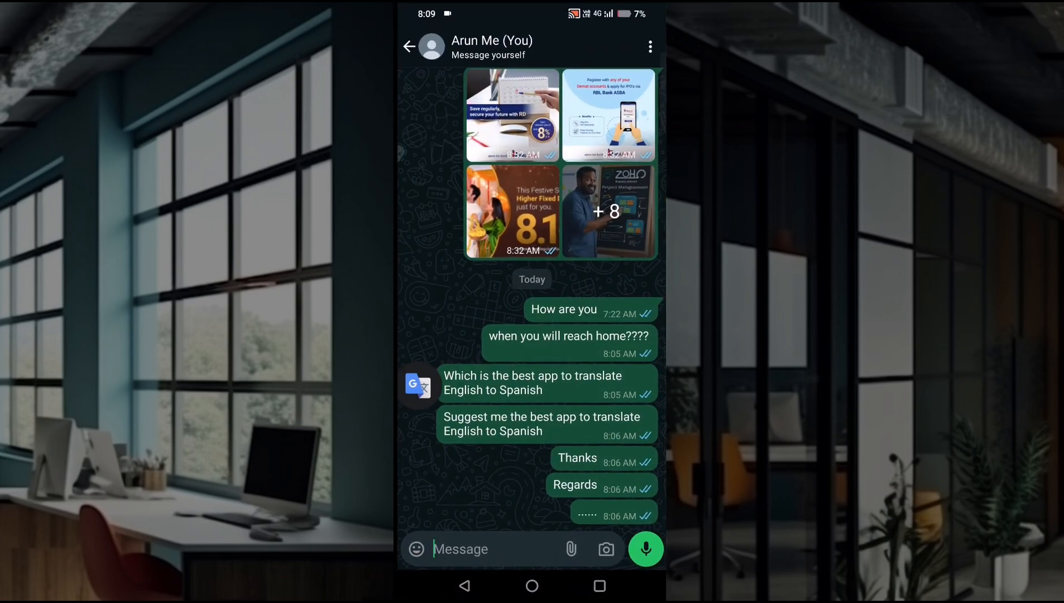